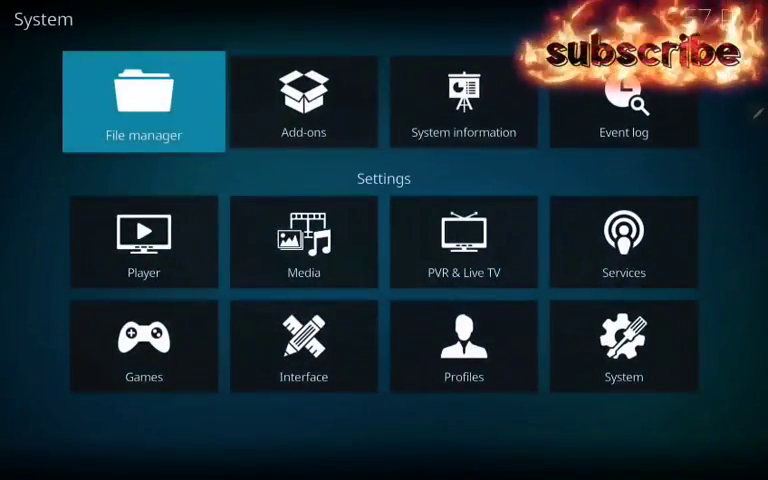
- Open File manager and choose Add source to bring up the Add file source dialog
{"action": "left_click", "coordinate": [143, 100]}
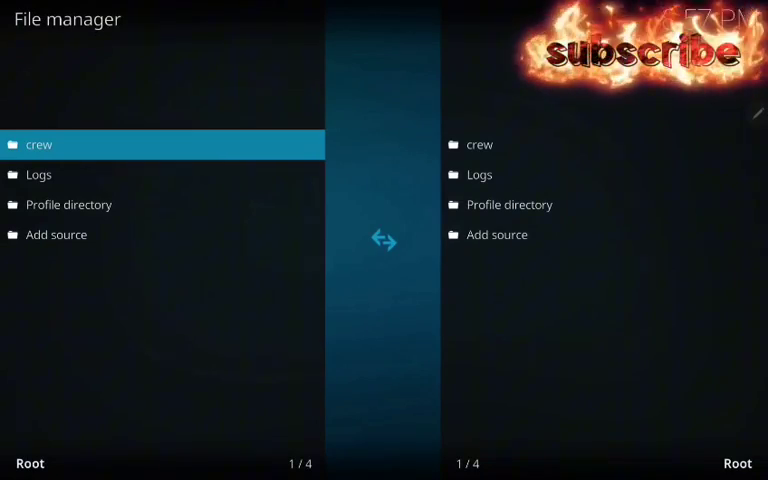
{"action": "left_click", "coordinate": [56, 234]}
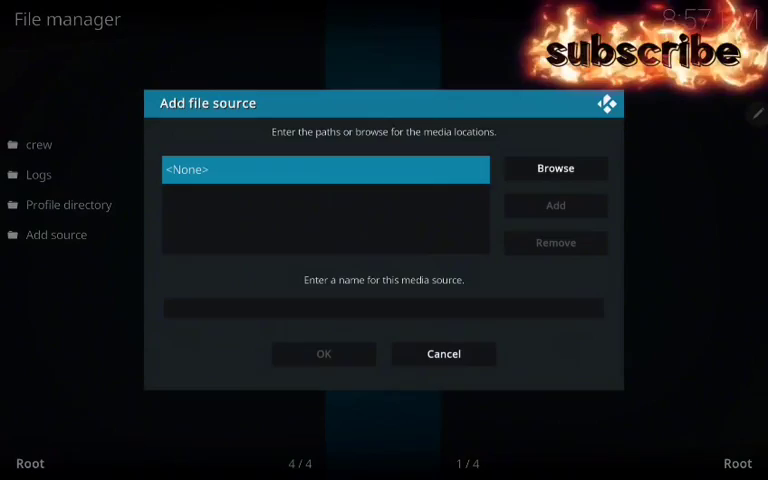
{"action": "left_click", "coordinate": [325, 169]}
{"action": "type", "text": "https"}
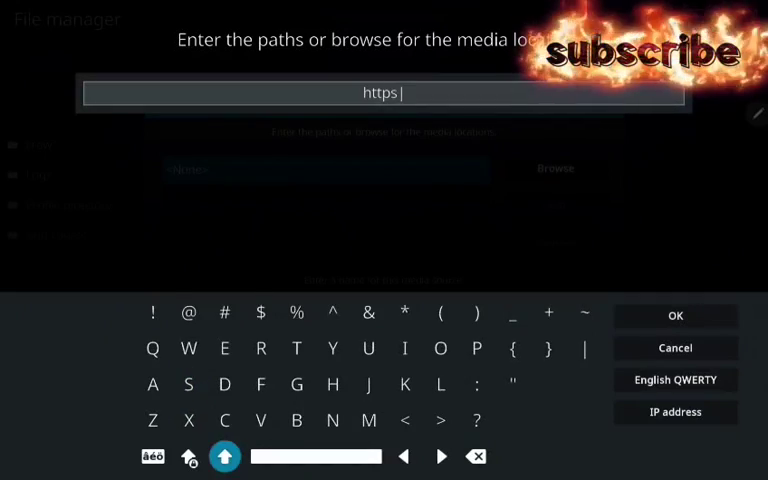
{"action": "left_click", "coordinate": [477, 420]}
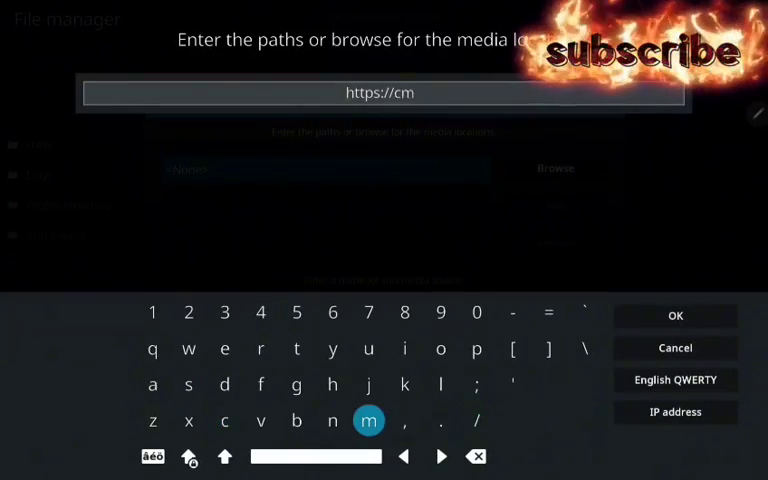
{"action": "left_click", "coordinate": [332, 421]}
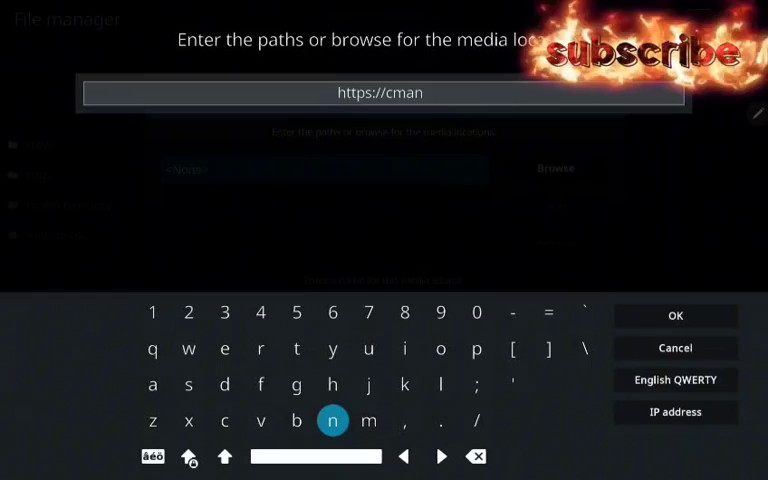
{"action": "left_click", "coordinate": [296, 421]}
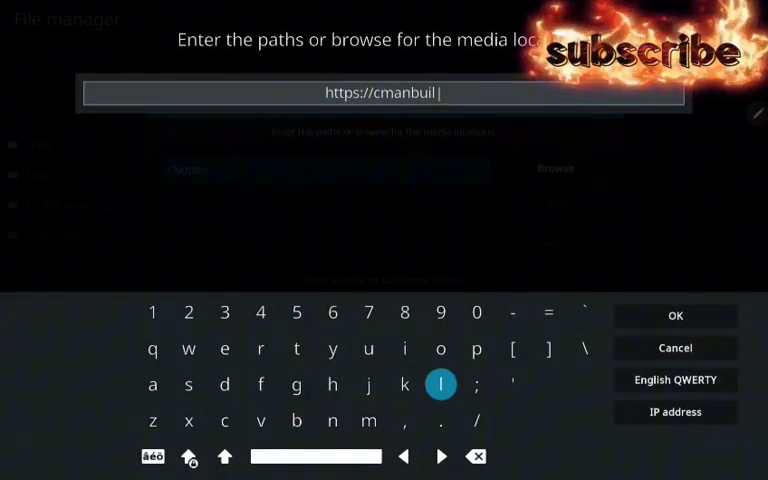
{"action": "left_click", "coordinate": [224, 384]}
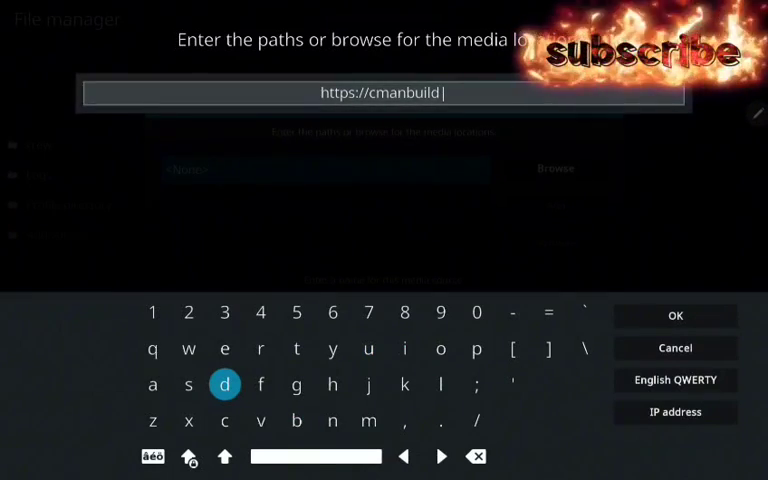
{"action": "left_click", "coordinate": [188, 385]}
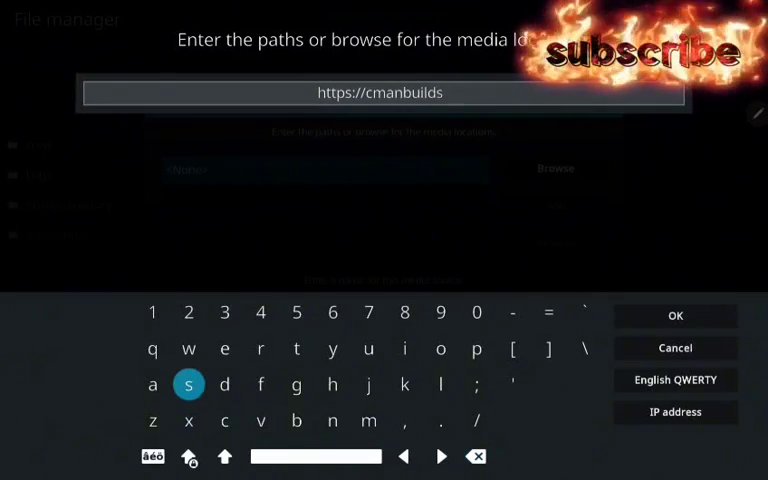
{"action": "left_click", "coordinate": [438, 420]}
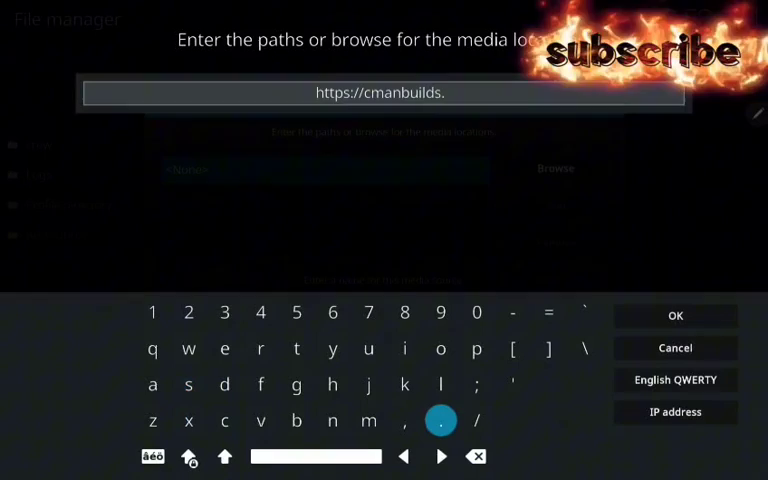
{"action": "left_click", "coordinate": [224, 420]}
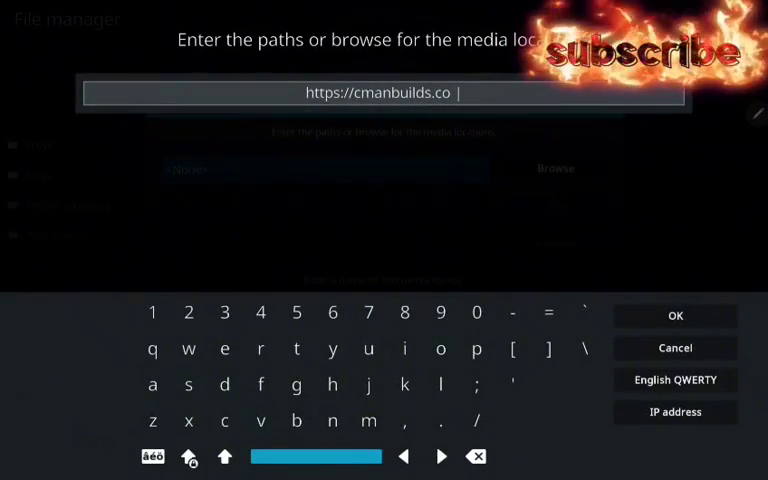
{"action": "left_click", "coordinate": [369, 420]}
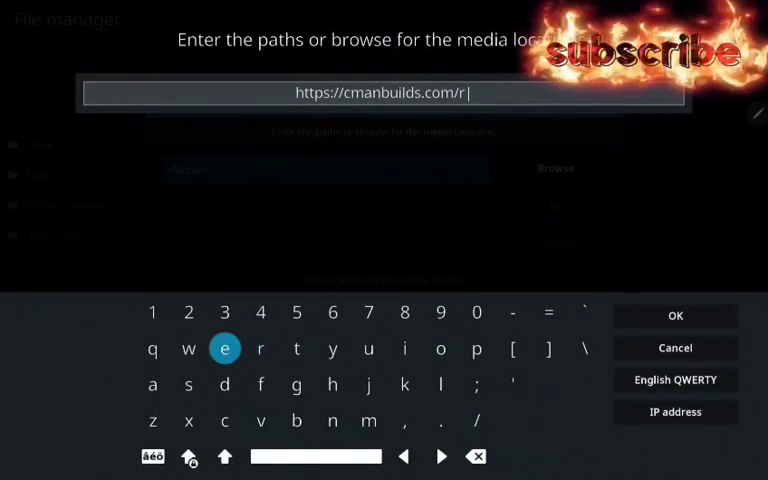
{"action": "left_click", "coordinate": [404, 349]}
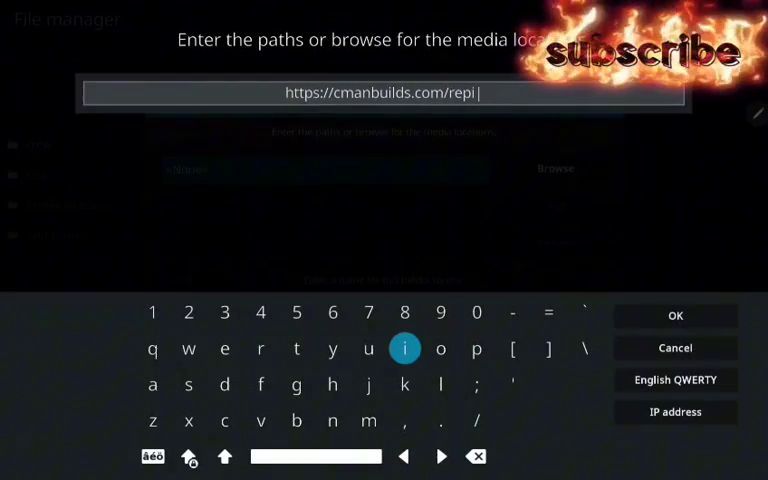
{"action": "left_click", "coordinate": [478, 456]}
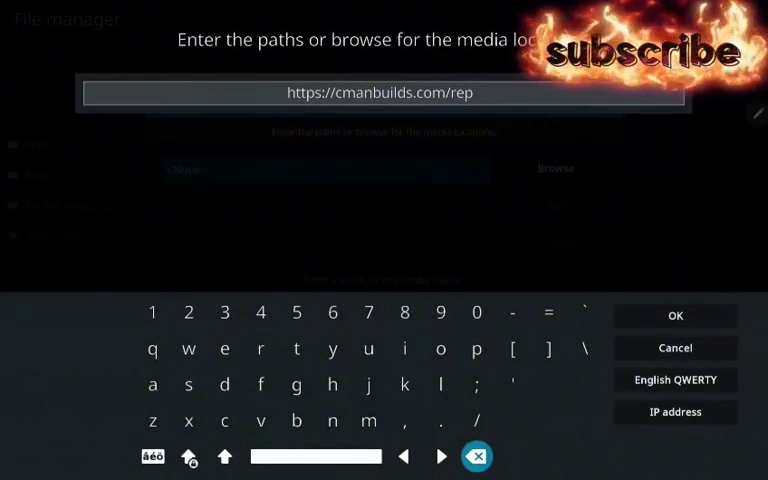
{"action": "left_click", "coordinate": [440, 335]}
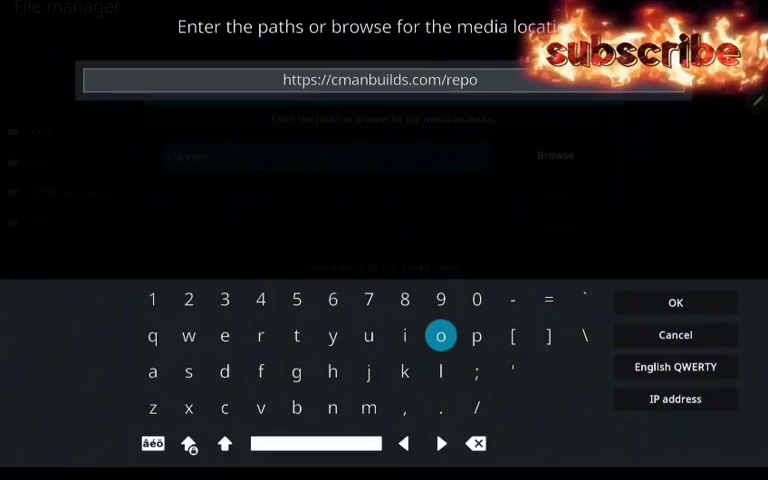
{"action": "left_click", "coordinate": [675, 302]}
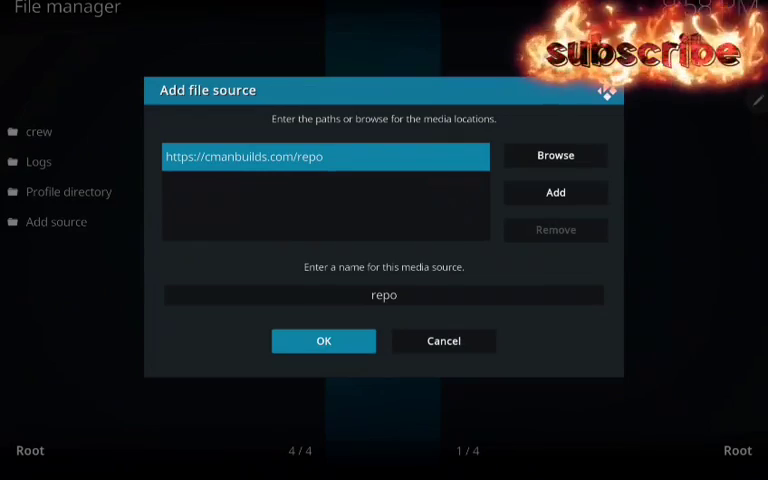
- Save the 'repo' source, then install repository.cMaNWizard-2.6.zip from it via Install from zip file
{"action": "left_click", "coordinate": [323, 340]}
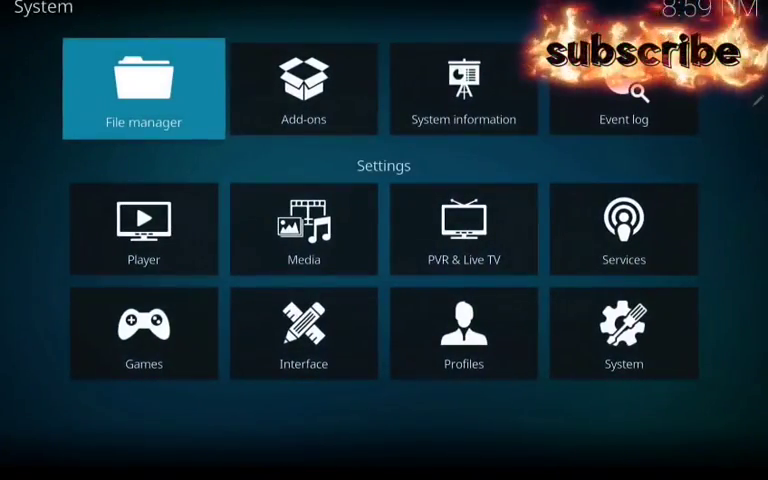
{"action": "left_click", "coordinate": [303, 89]}
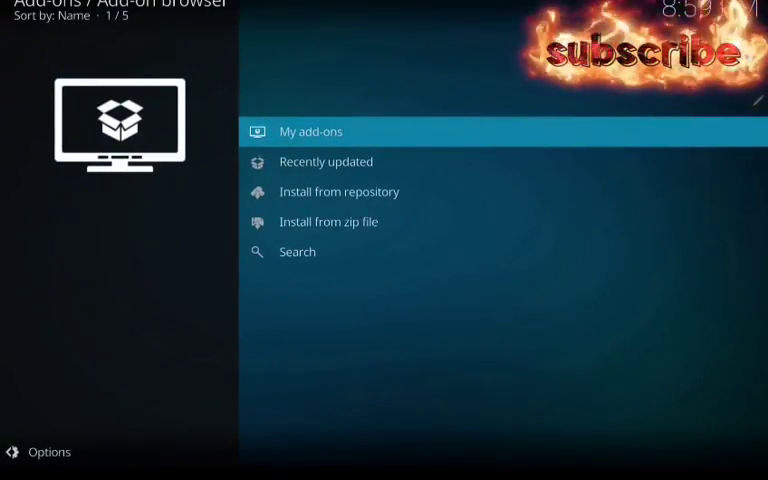
{"action": "left_click", "coordinate": [328, 221]}
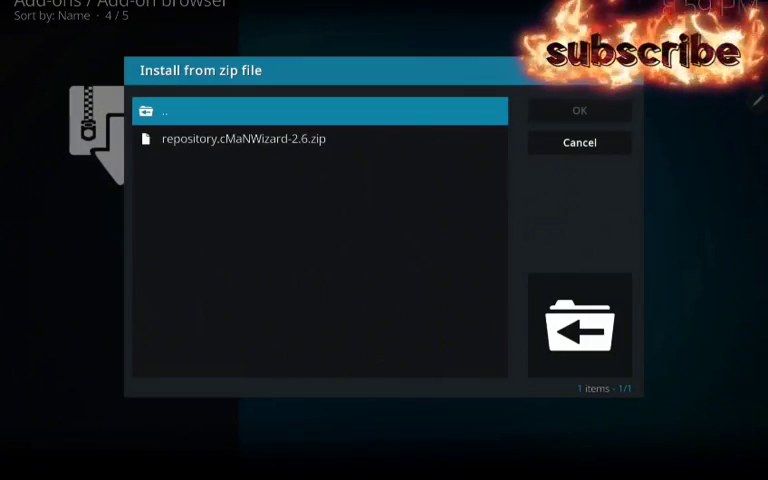
{"action": "left_click", "coordinate": [245, 138]}
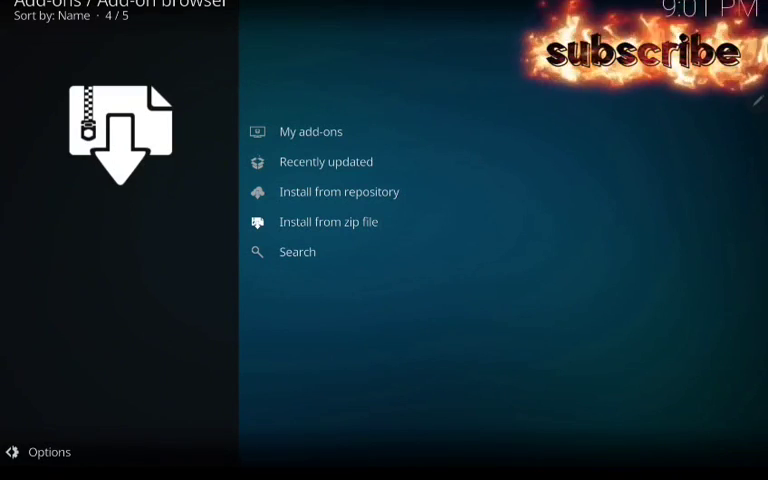
- Browse Install from repository > cMaN's Wizard Repository > Program add-ons to the CMan and SG Builds GUI Wizard
{"action": "left_click", "coordinate": [338, 191]}
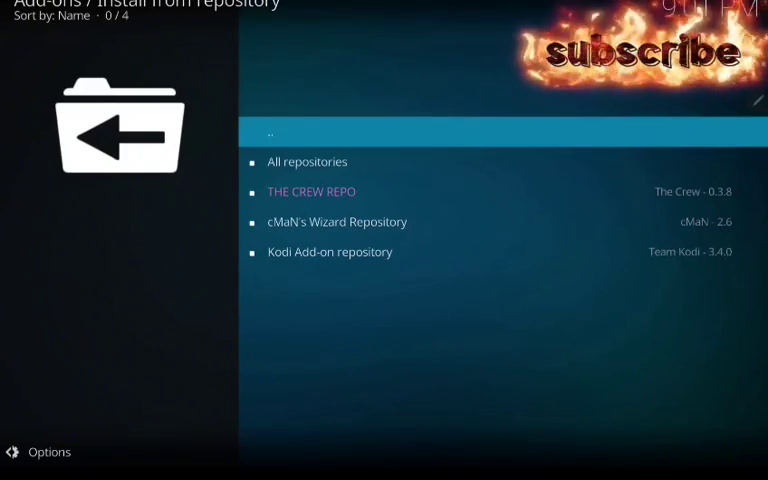
{"action": "left_click", "coordinate": [336, 221]}
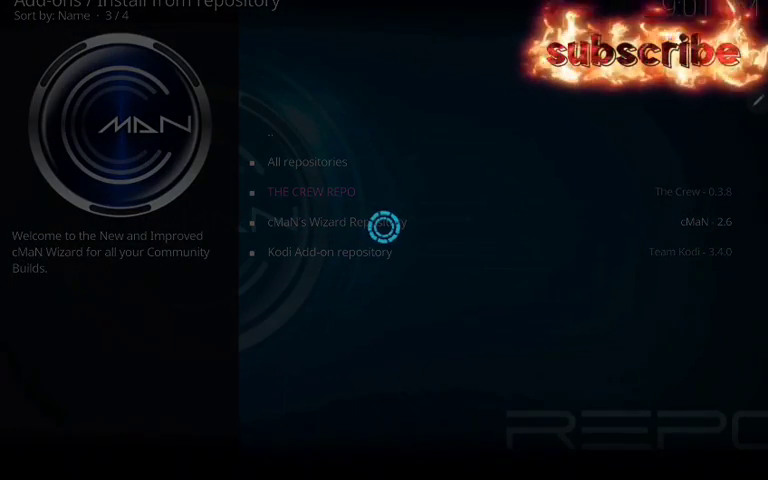
{"action": "left_click", "coordinate": [336, 221]}
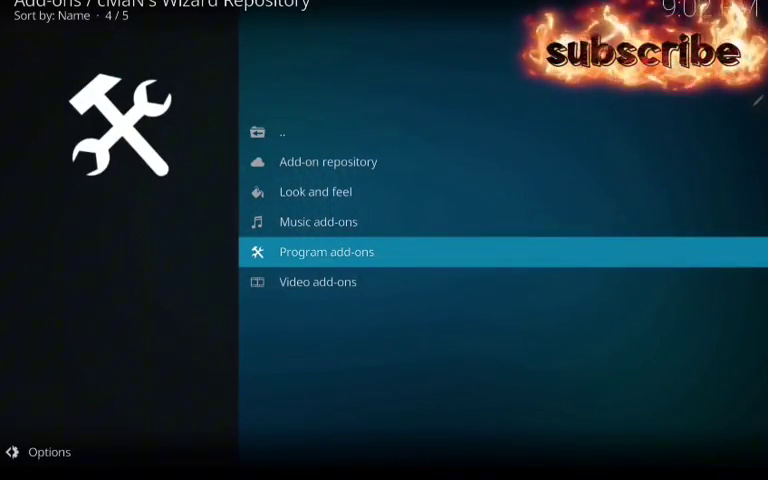
{"action": "left_click", "coordinate": [326, 251]}
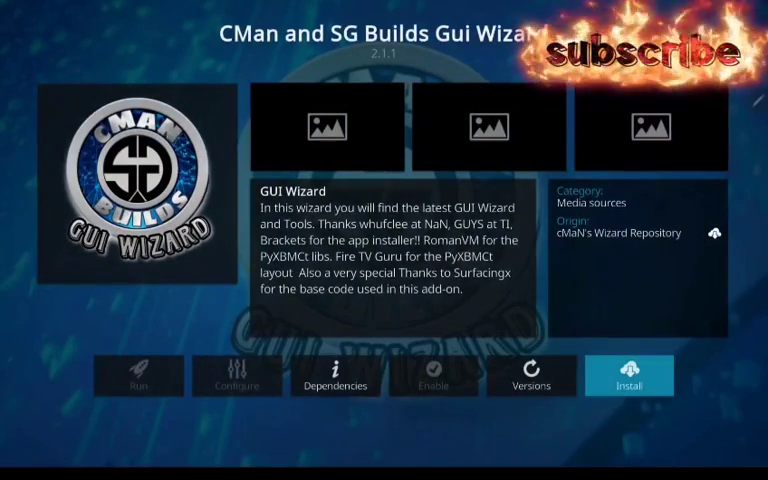
- Install the CMan and SG Builds GUI Wizard and continue past its first-run settings dialog
{"action": "left_click", "coordinate": [629, 375]}
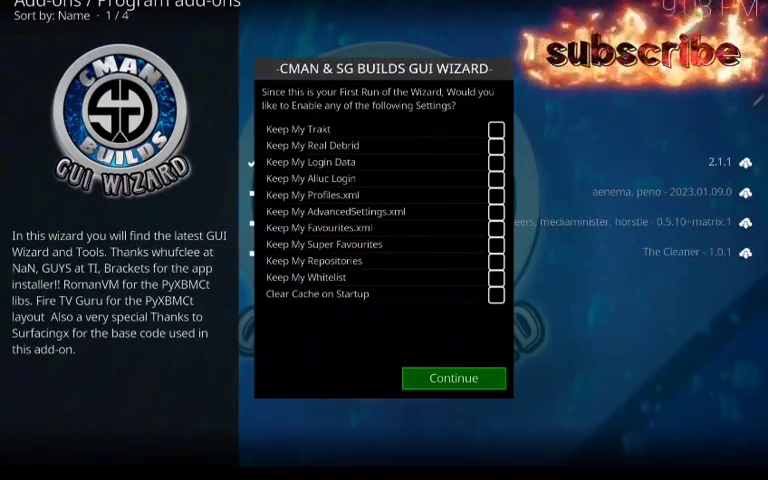
{"action": "left_click", "coordinate": [453, 378]}
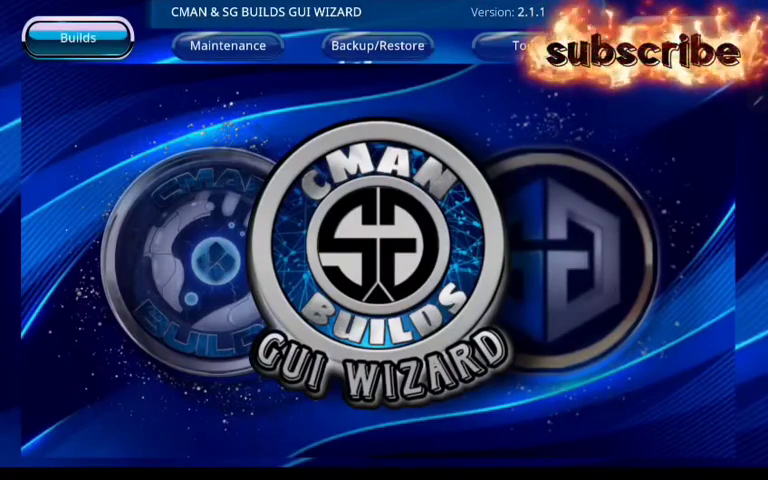
- Pick the Cobalt build for a fresh install and confirm erasing the current build
{"action": "left_click", "coordinate": [77, 38]}
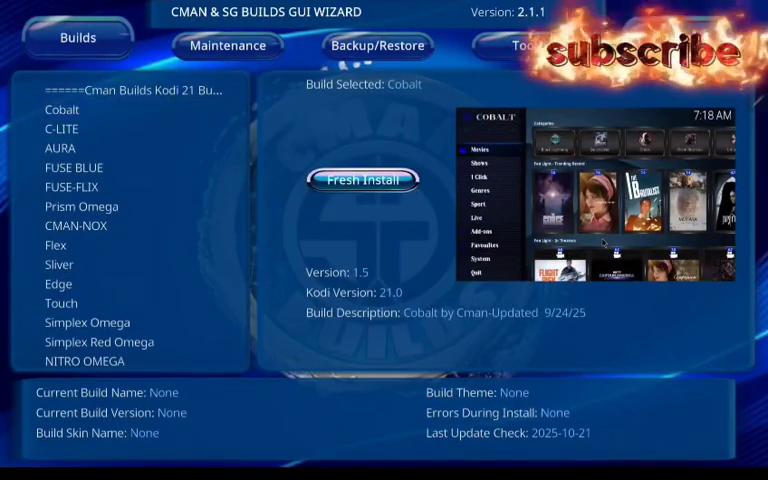
{"action": "left_click", "coordinate": [363, 180]}
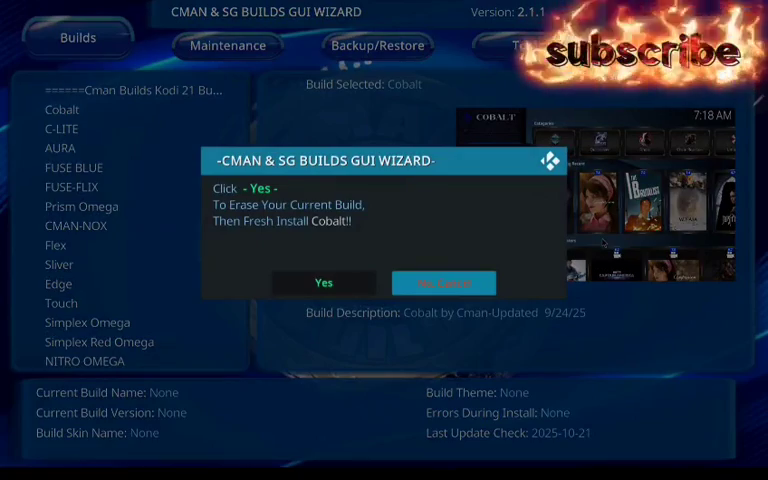
{"action": "left_click", "coordinate": [323, 282]}
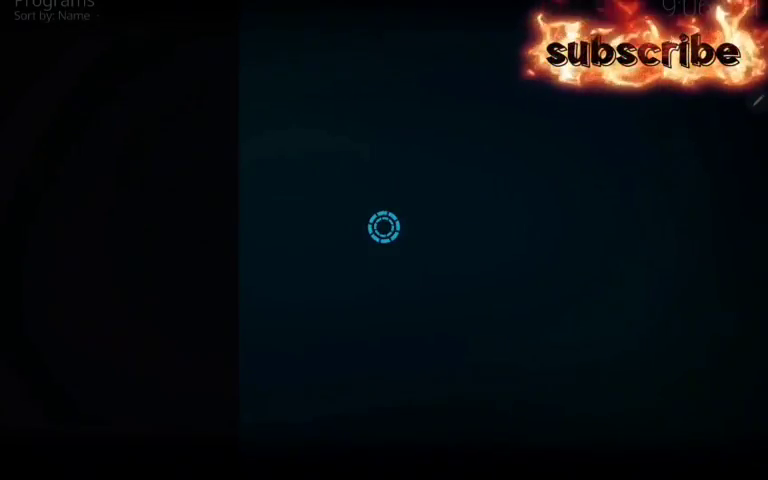